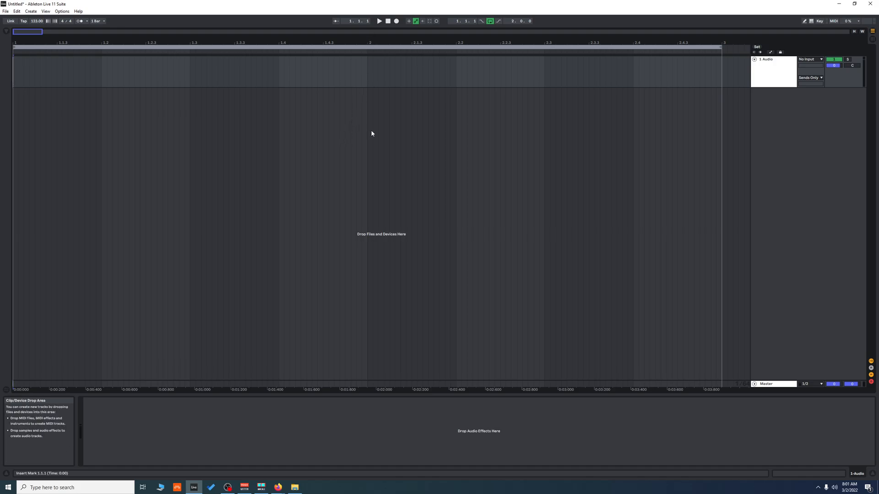
mouse_move(622, 104)
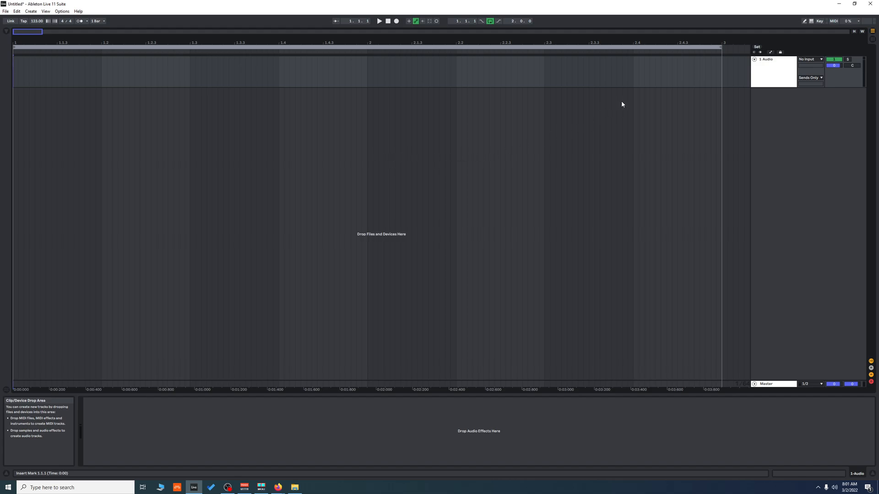
mouse_move(467, 114)
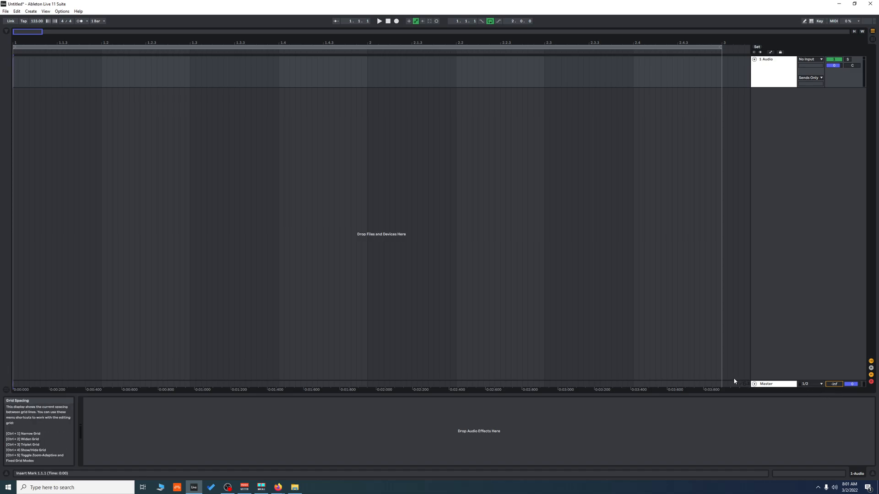
mouse_move(774, 384)
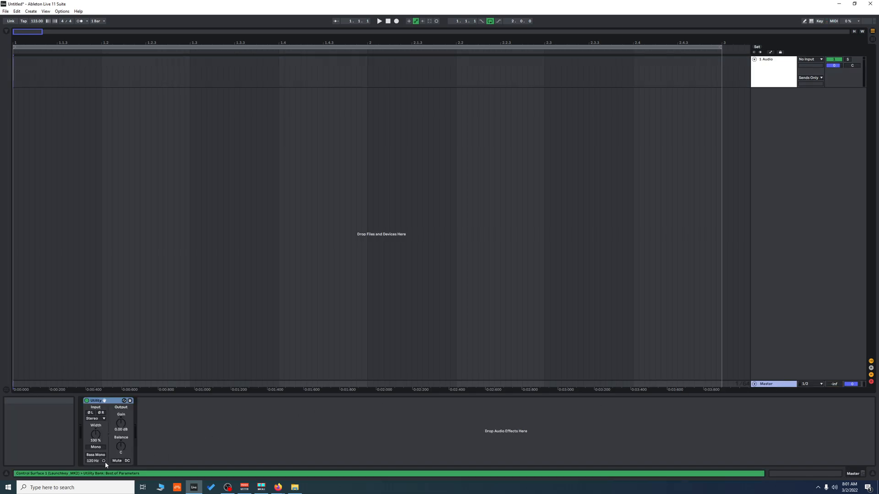
Switch on Mute on the Master track's Utility device.
click(117, 461)
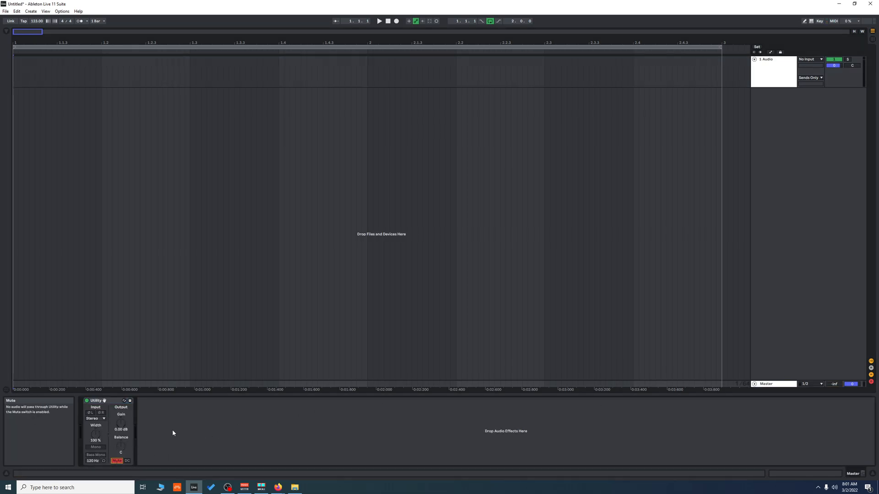
mouse_move(420, 296)
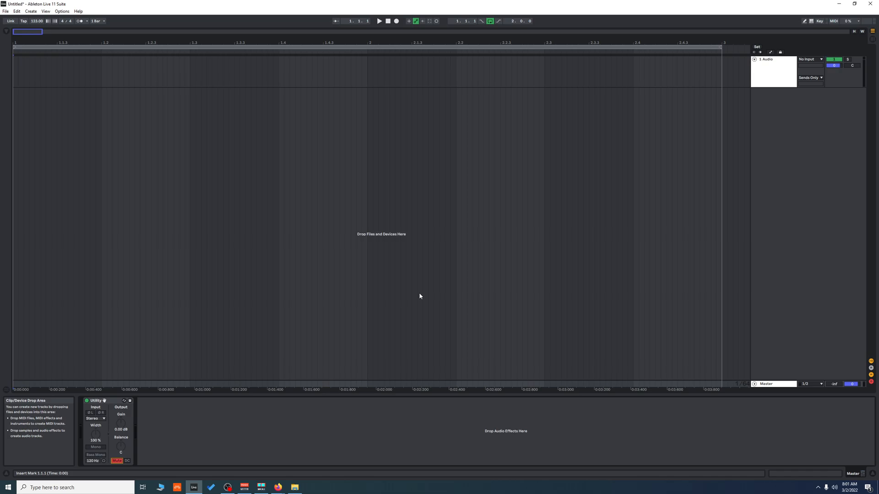
mouse_move(560, 293)
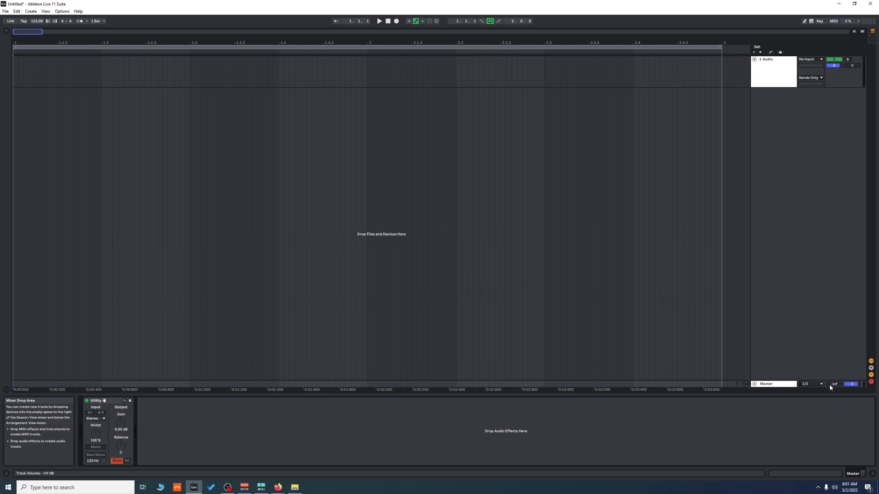
mouse_move(764, 376)
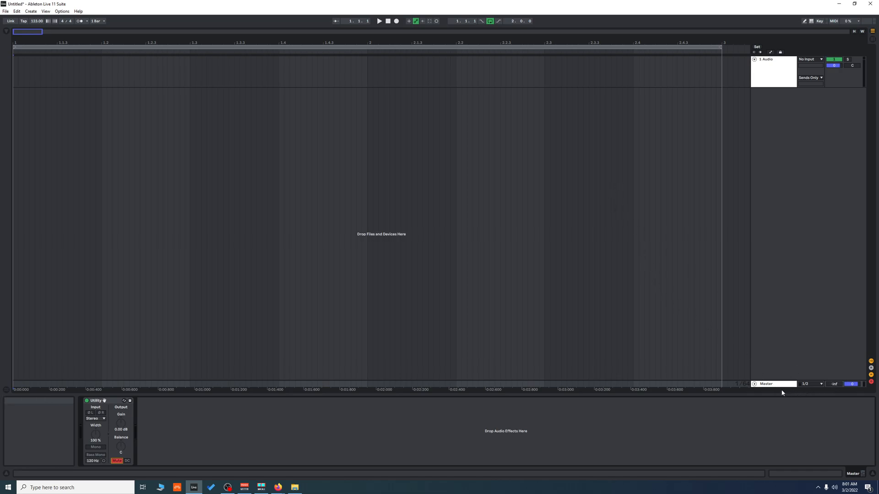
mouse_move(794, 133)
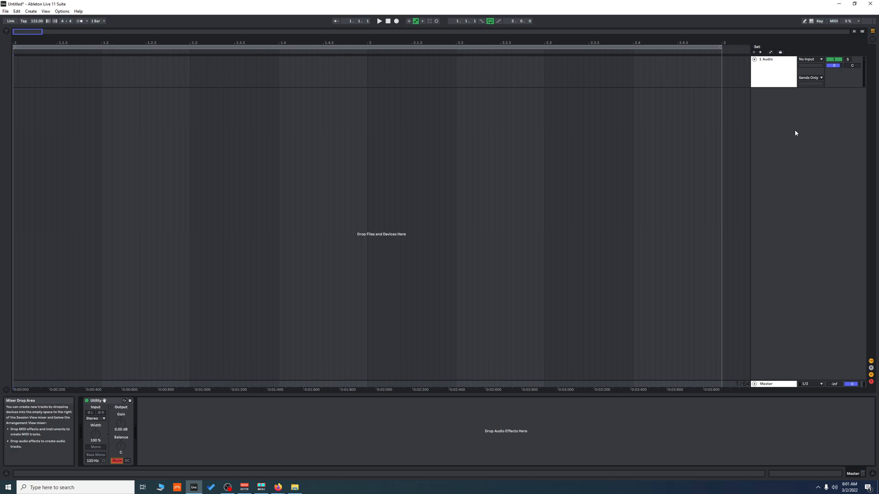
mouse_move(770, 139)
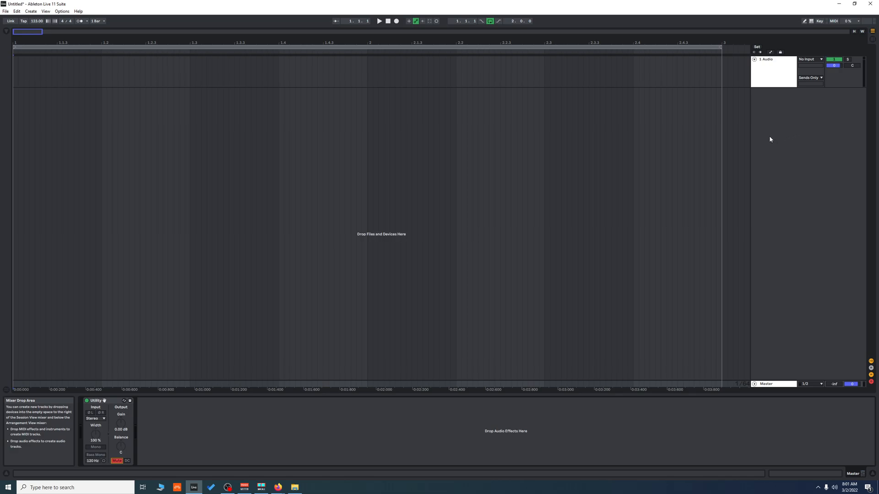
mouse_move(777, 140)
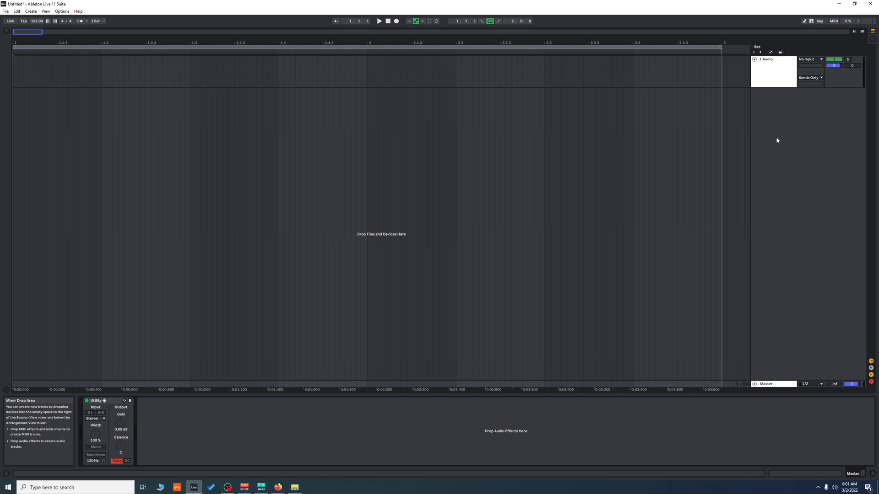
mouse_move(771, 154)
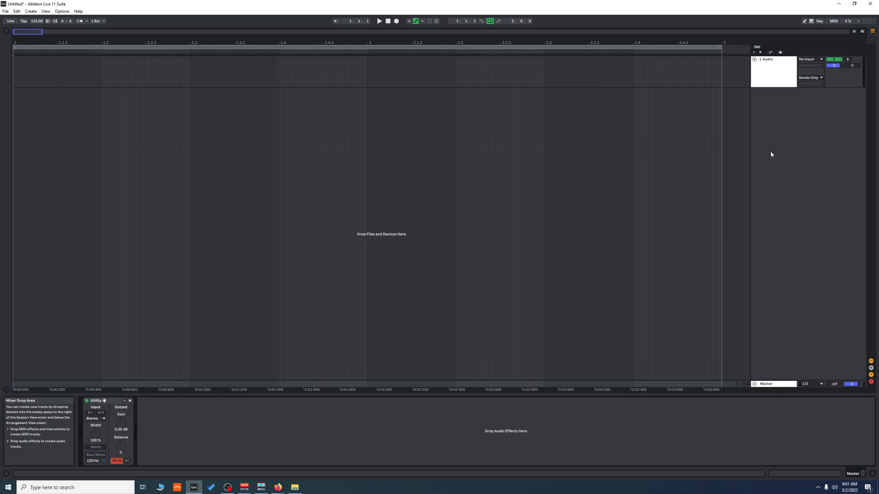
mouse_move(796, 150)
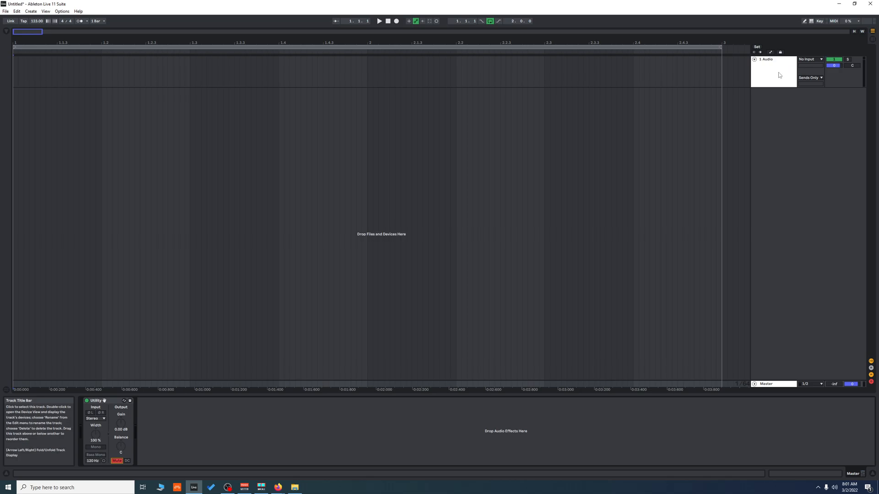
Rename the track 'Export Track', input from Master at Pre FX, output Sends Only.
right_click(768, 72)
text(Export Track)
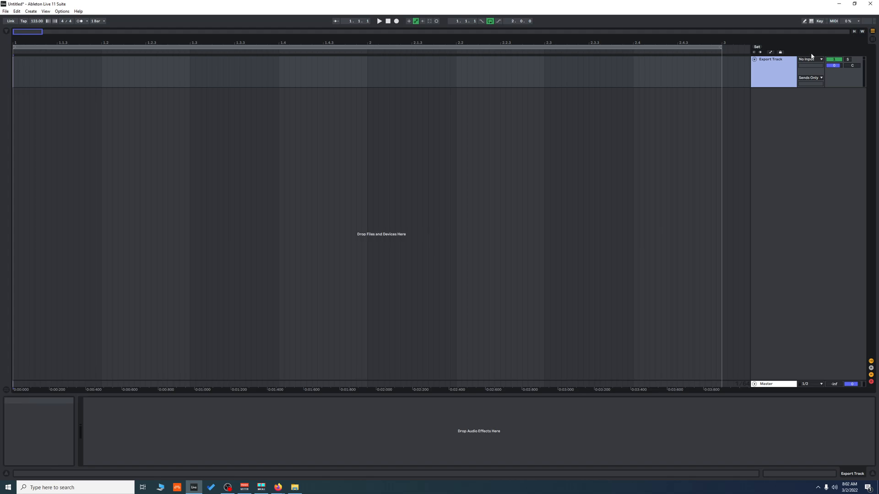
mouse_move(809, 59)
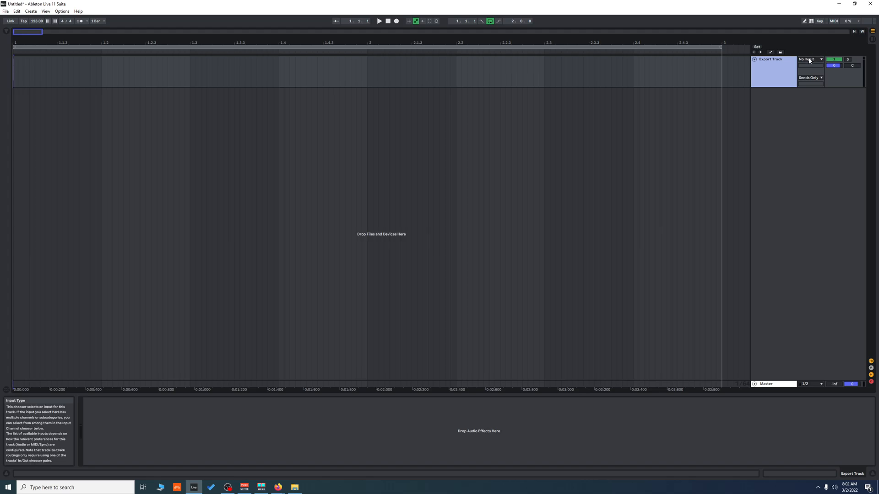
click(808, 59)
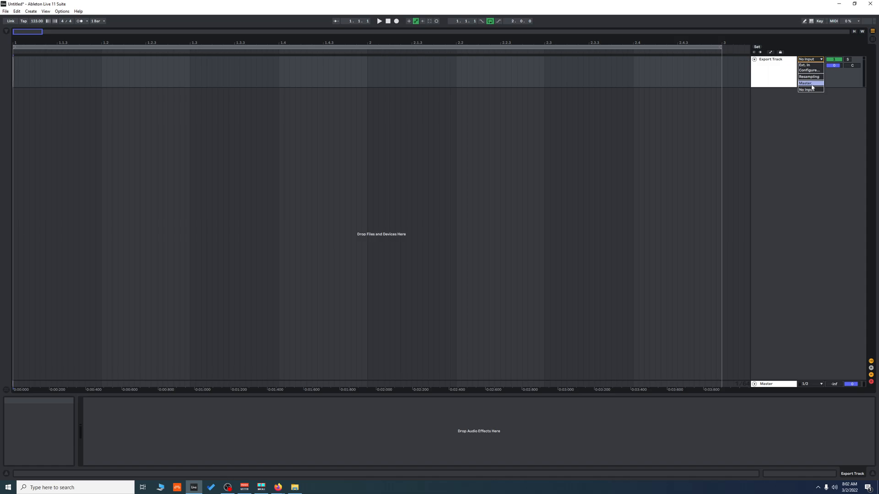
click(806, 83)
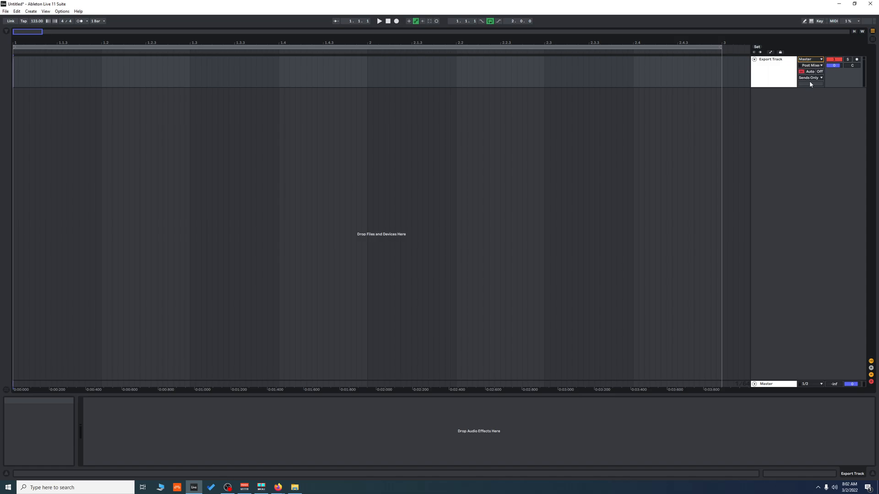
click(808, 65)
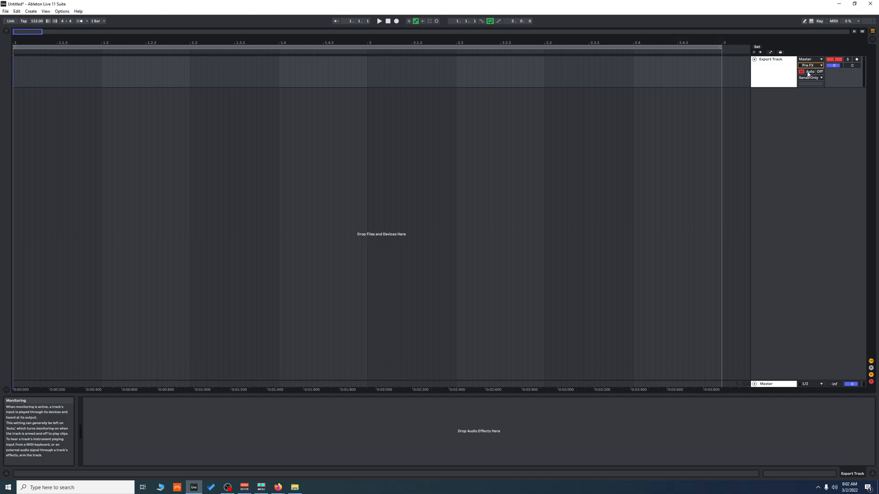
mouse_move(809, 65)
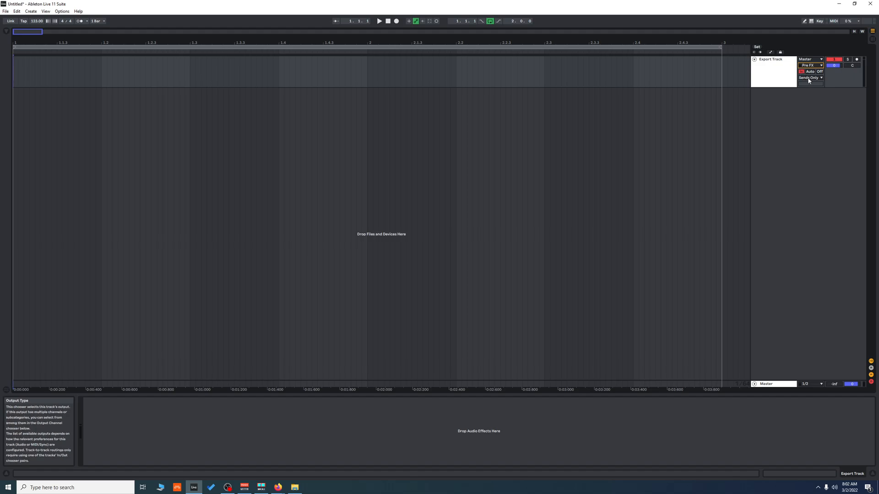
click(809, 78)
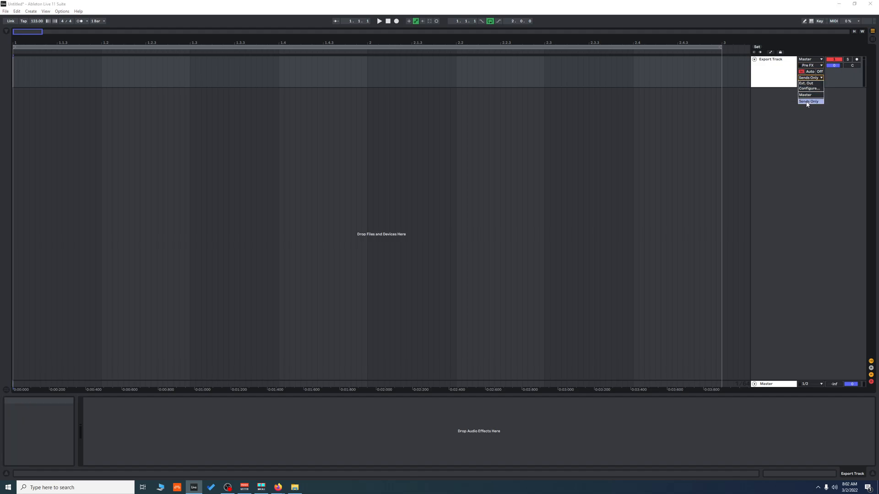
click(808, 101)
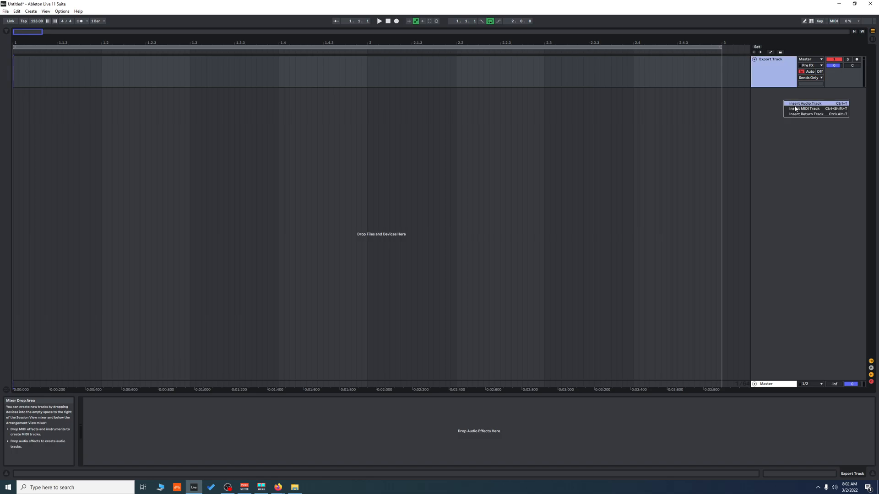
Add a new audio track and rename it 'Listen Bus'.
click(802, 103)
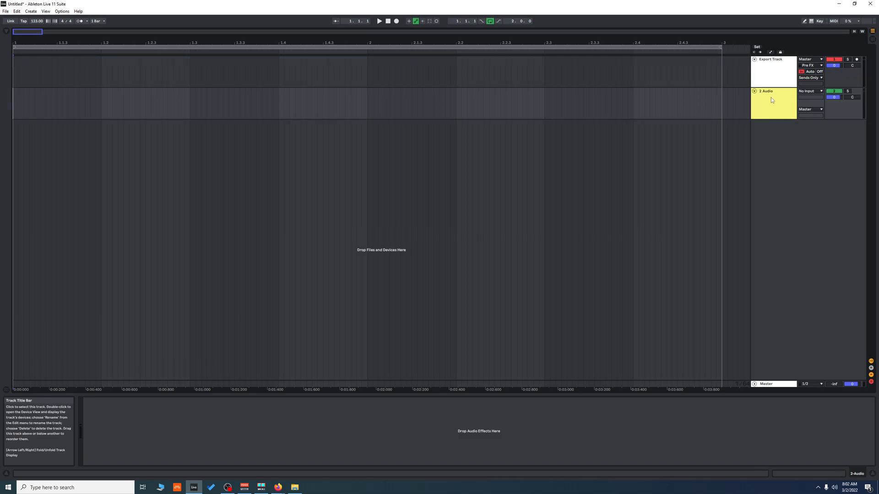
right_click(772, 103)
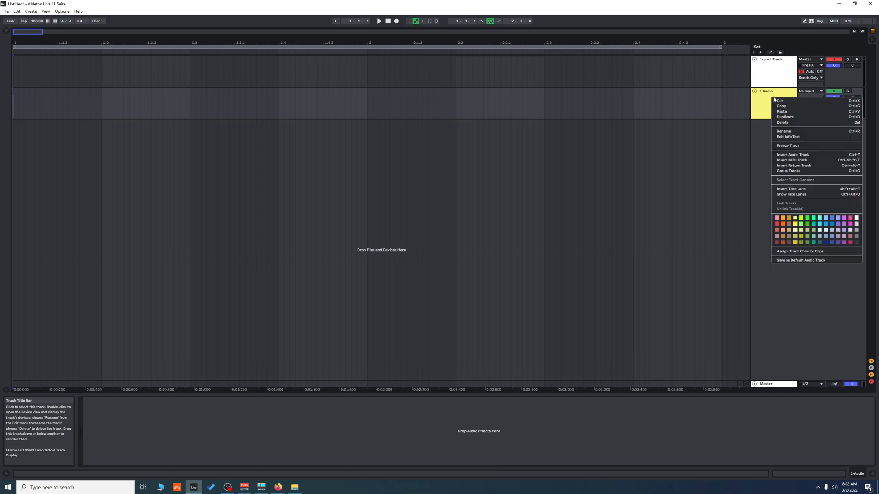
click(783, 132)
text(Listen Bus)
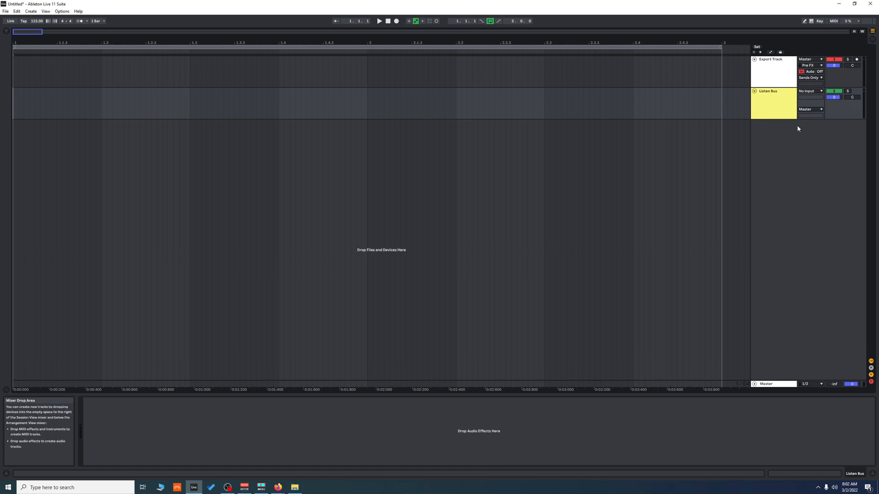
mouse_move(809, 90)
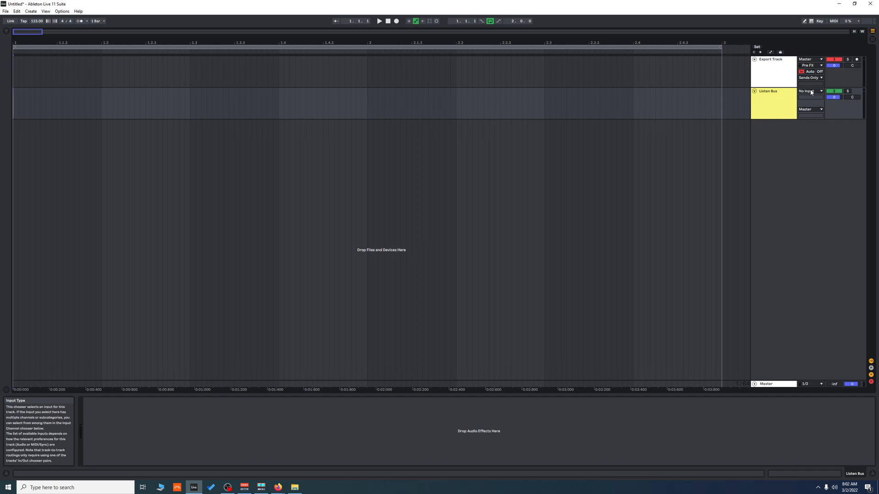
Route Listen Bus from Export Track to Ext. Out channels 1/2.
click(809, 91)
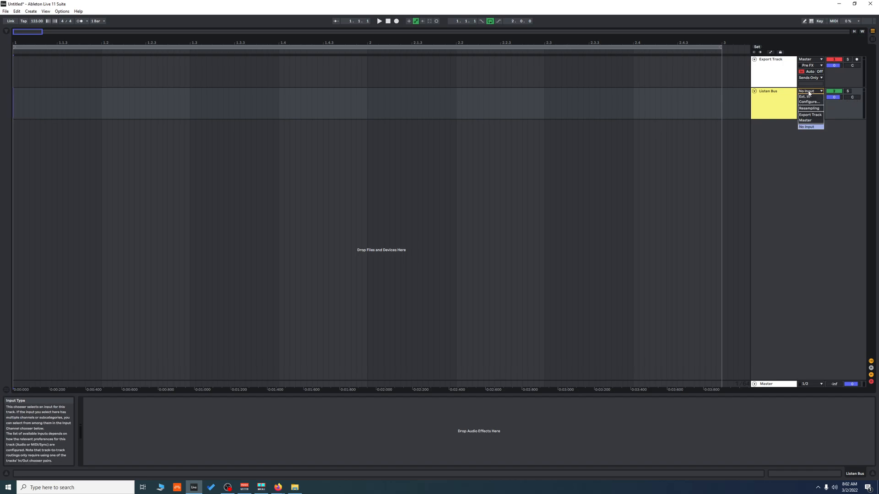
click(809, 114)
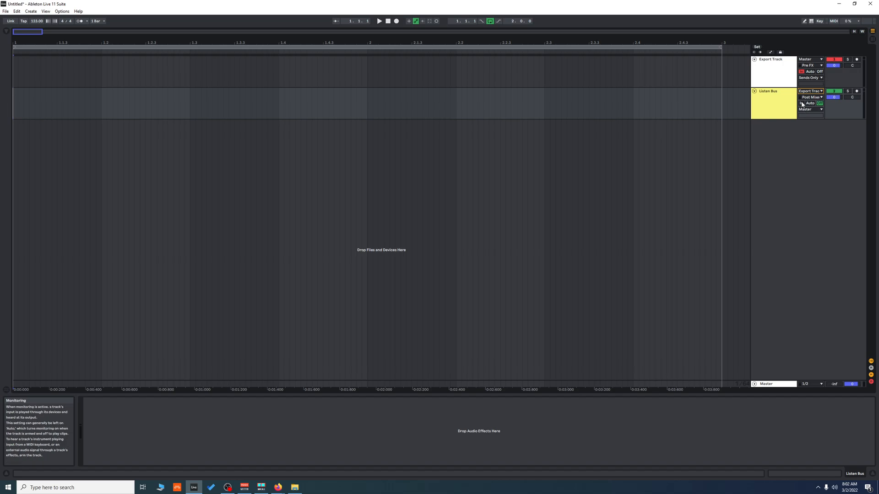
click(809, 109)
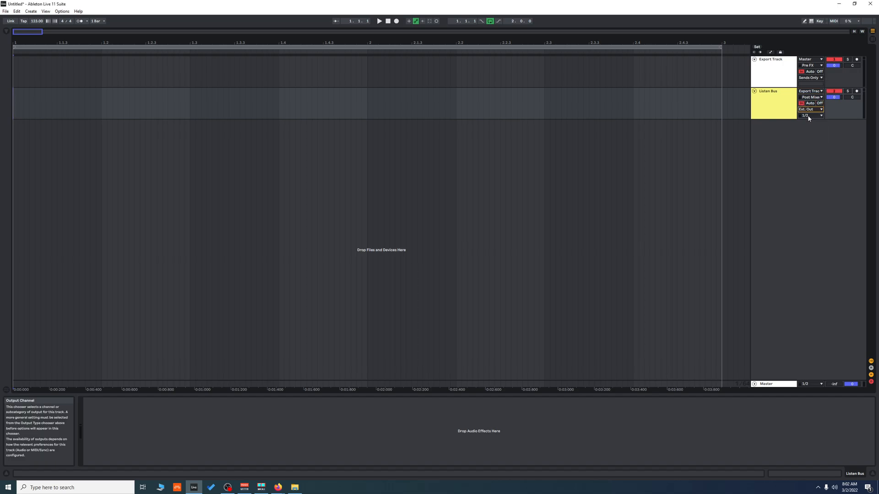
click(809, 116)
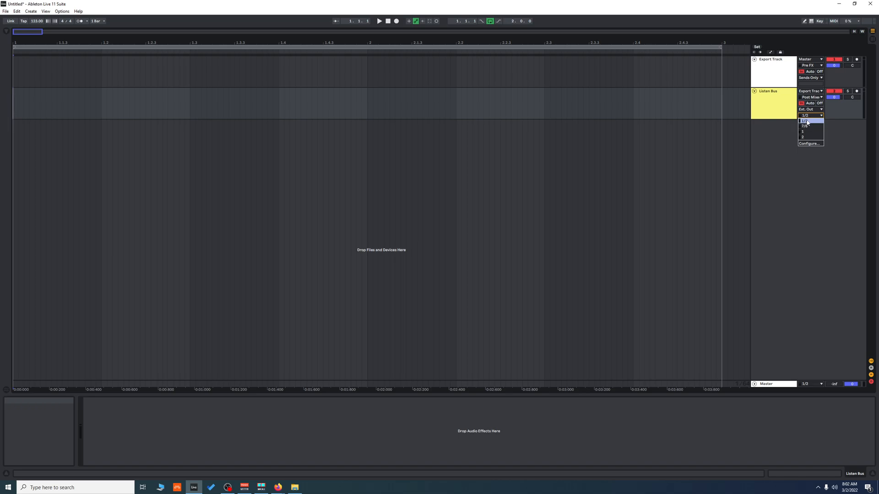
click(806, 120)
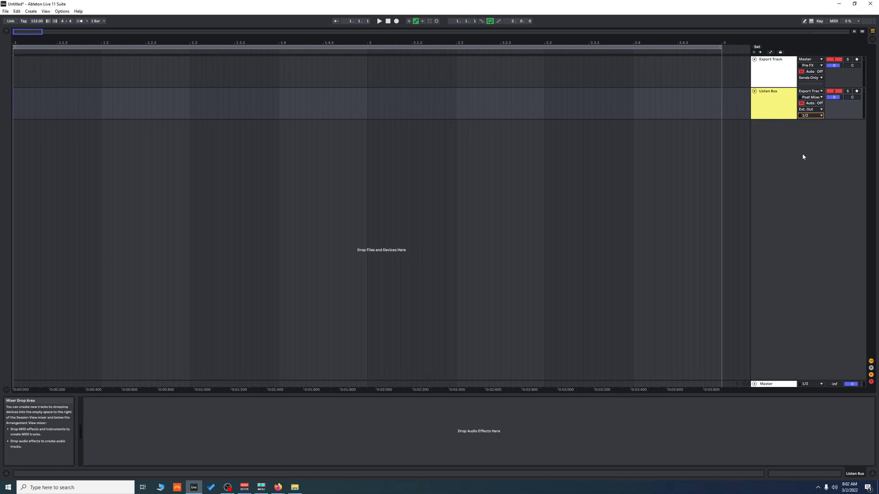
mouse_move(789, 115)
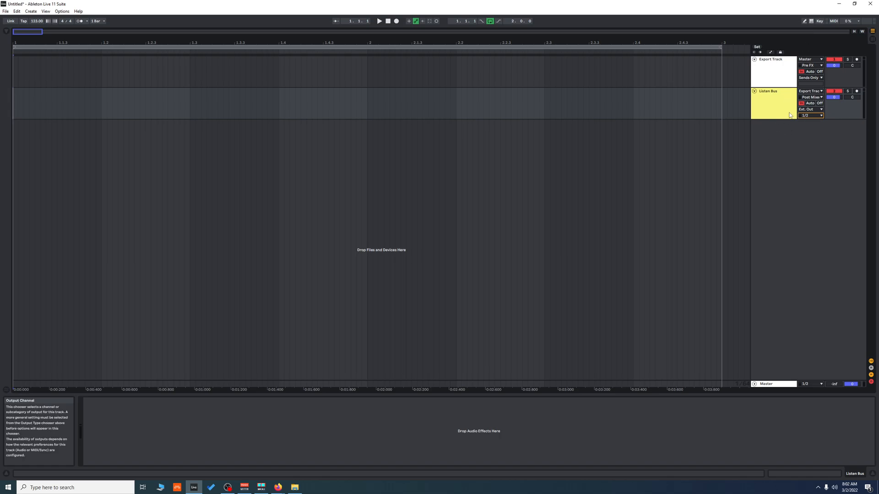
mouse_move(773, 145)
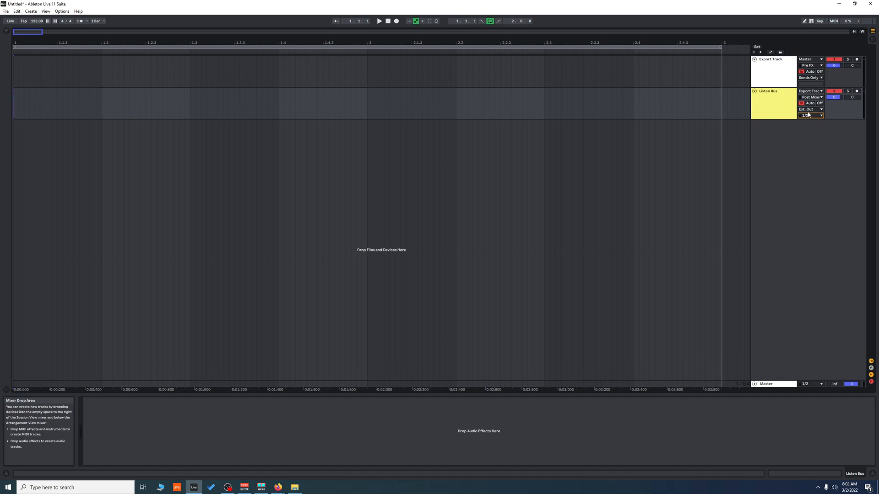
mouse_move(759, 77)
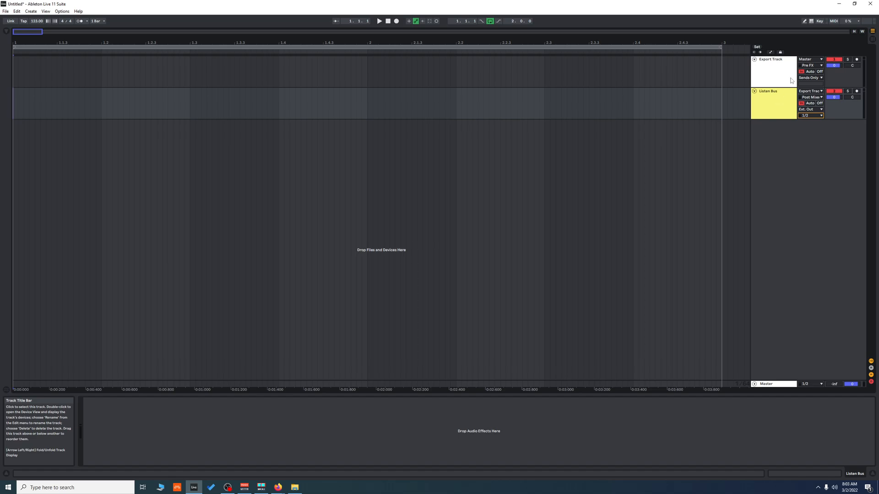
mouse_move(776, 79)
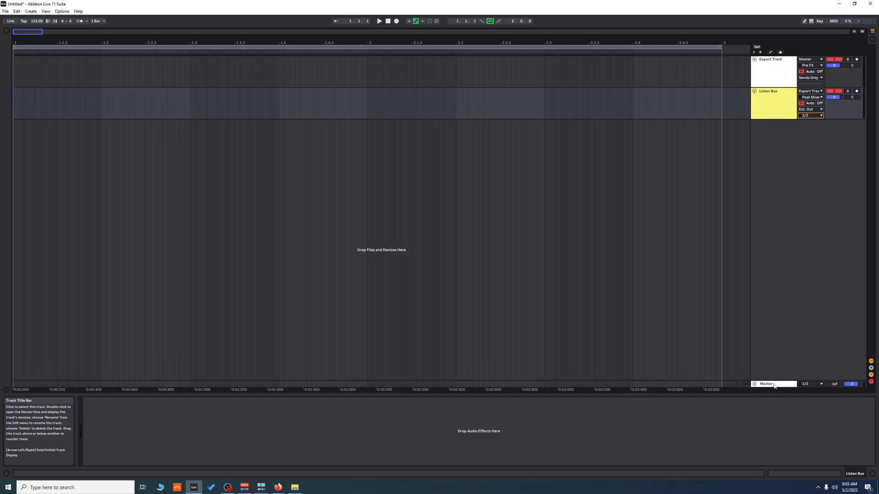
mouse_move(792, 100)
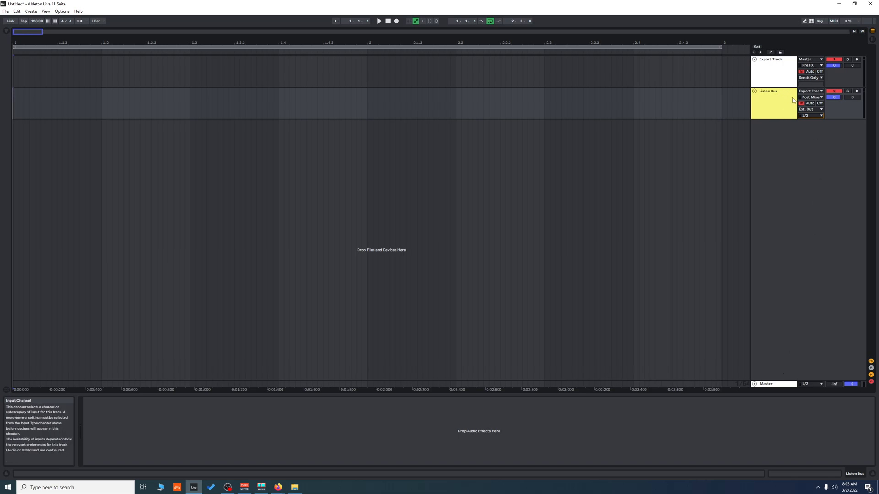
mouse_move(777, 74)
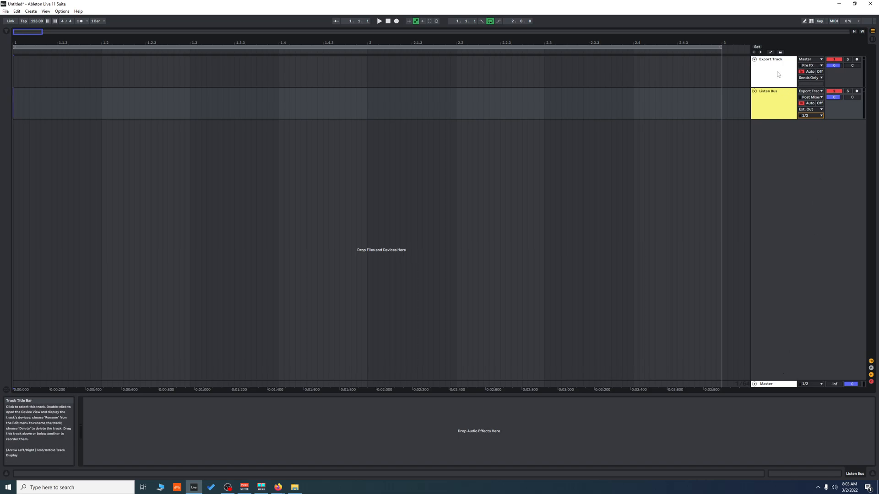
mouse_move(762, 70)
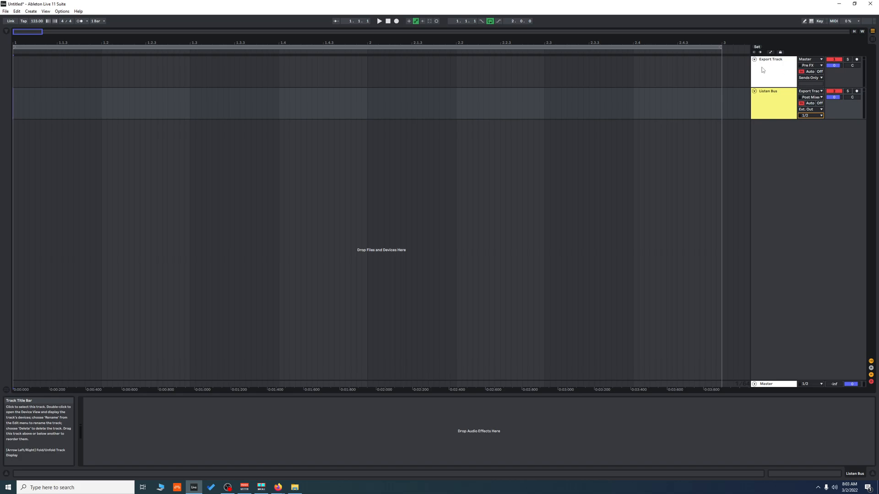
mouse_move(774, 116)
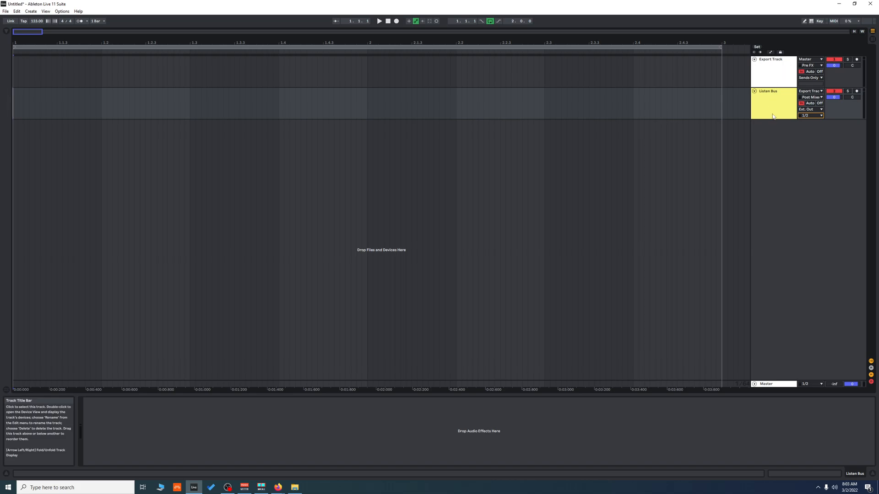
mouse_move(777, 67)
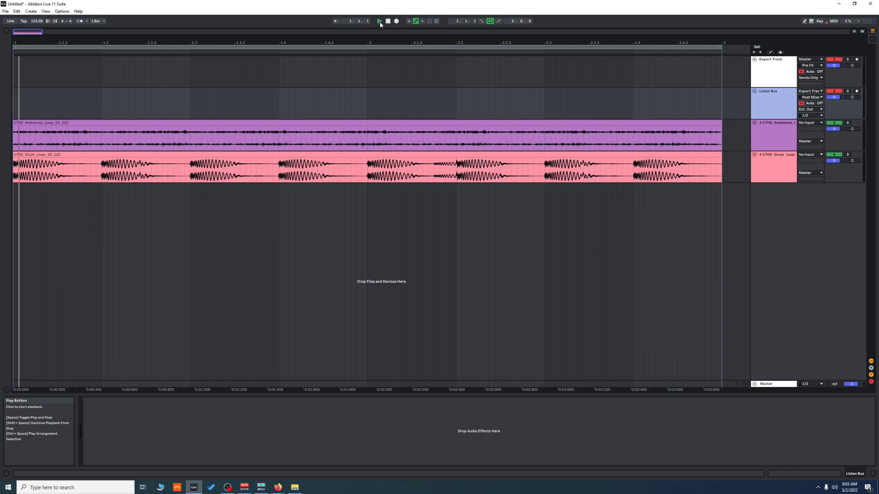
Start arrangement playback of the ambience and drum loops.
click(379, 20)
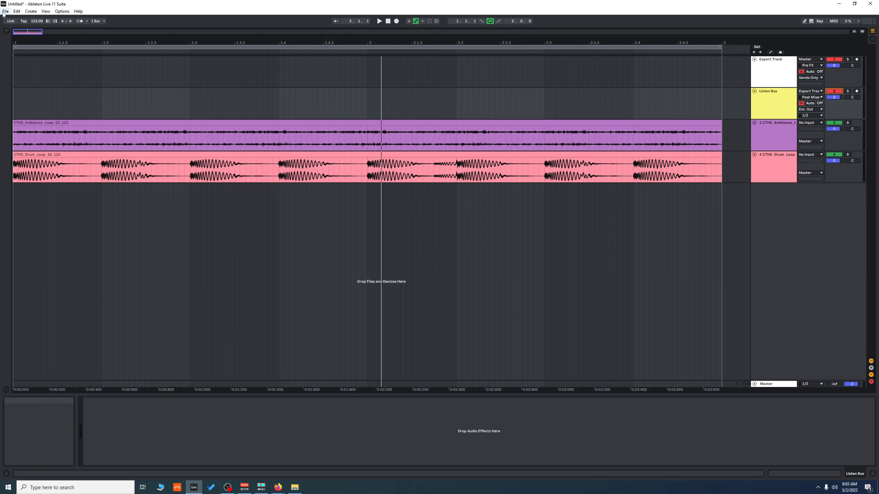
Open Export Audio/Video and set Rendered Track to Export Track.
click(5, 11)
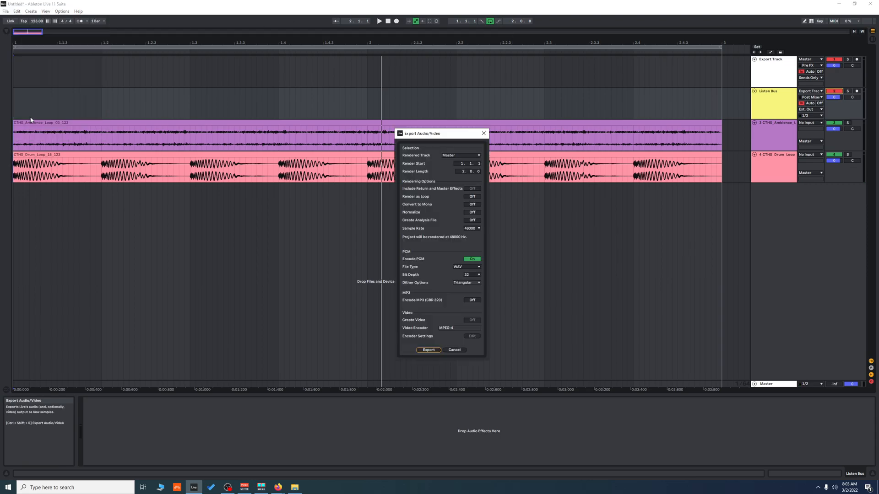
click(460, 155)
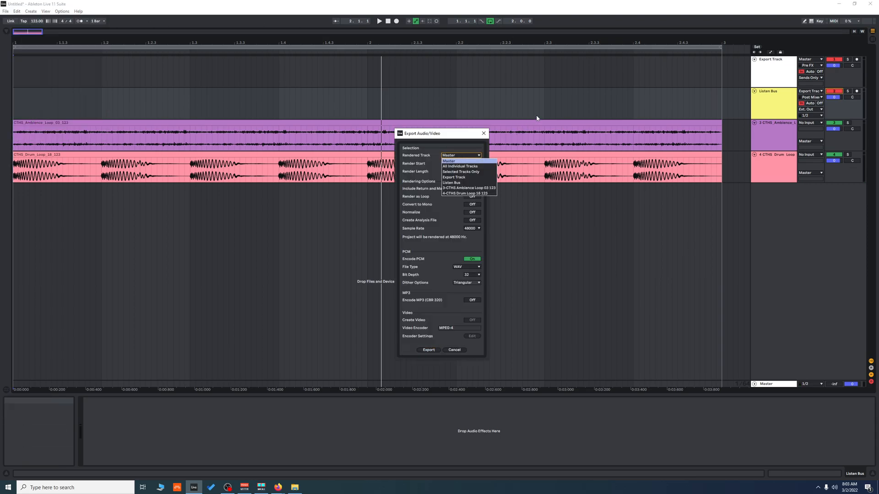
click(454, 177)
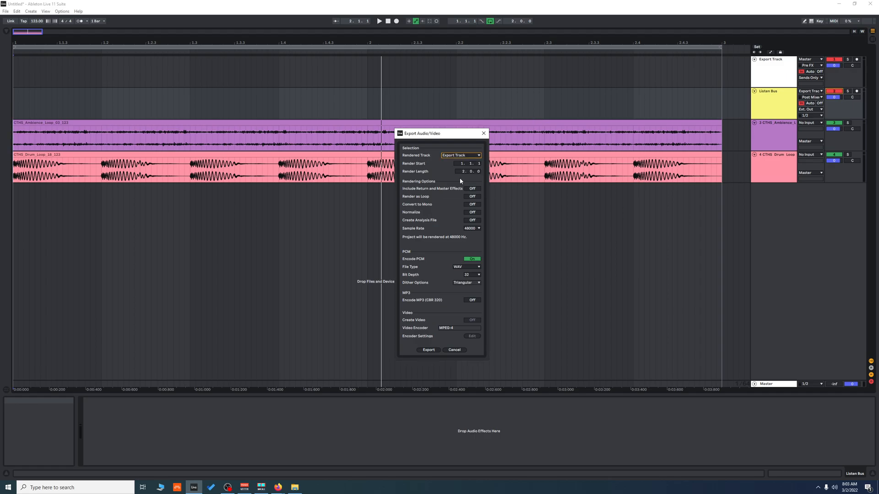
mouse_move(451, 302)
text(3)
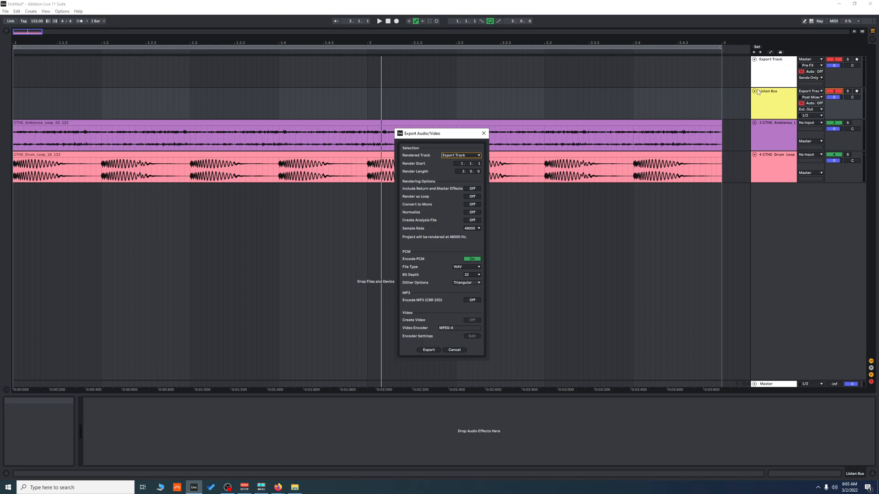
mouse_move(442, 350)
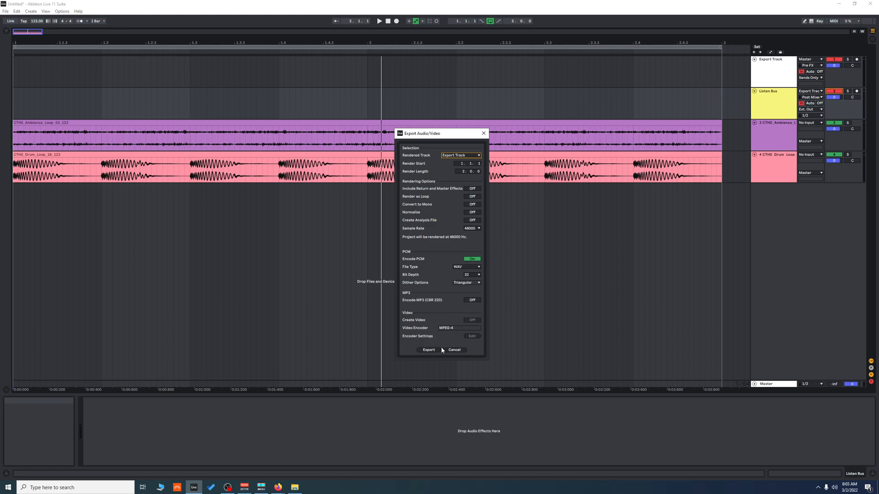
mouse_move(435, 251)
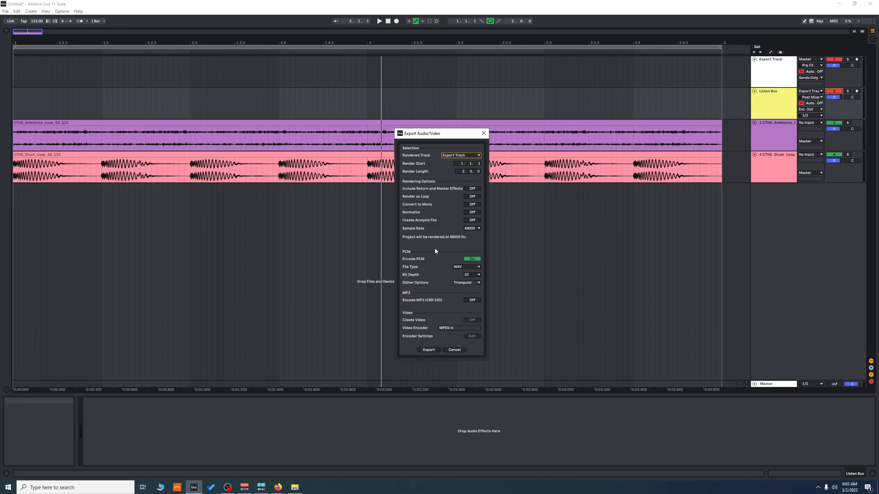